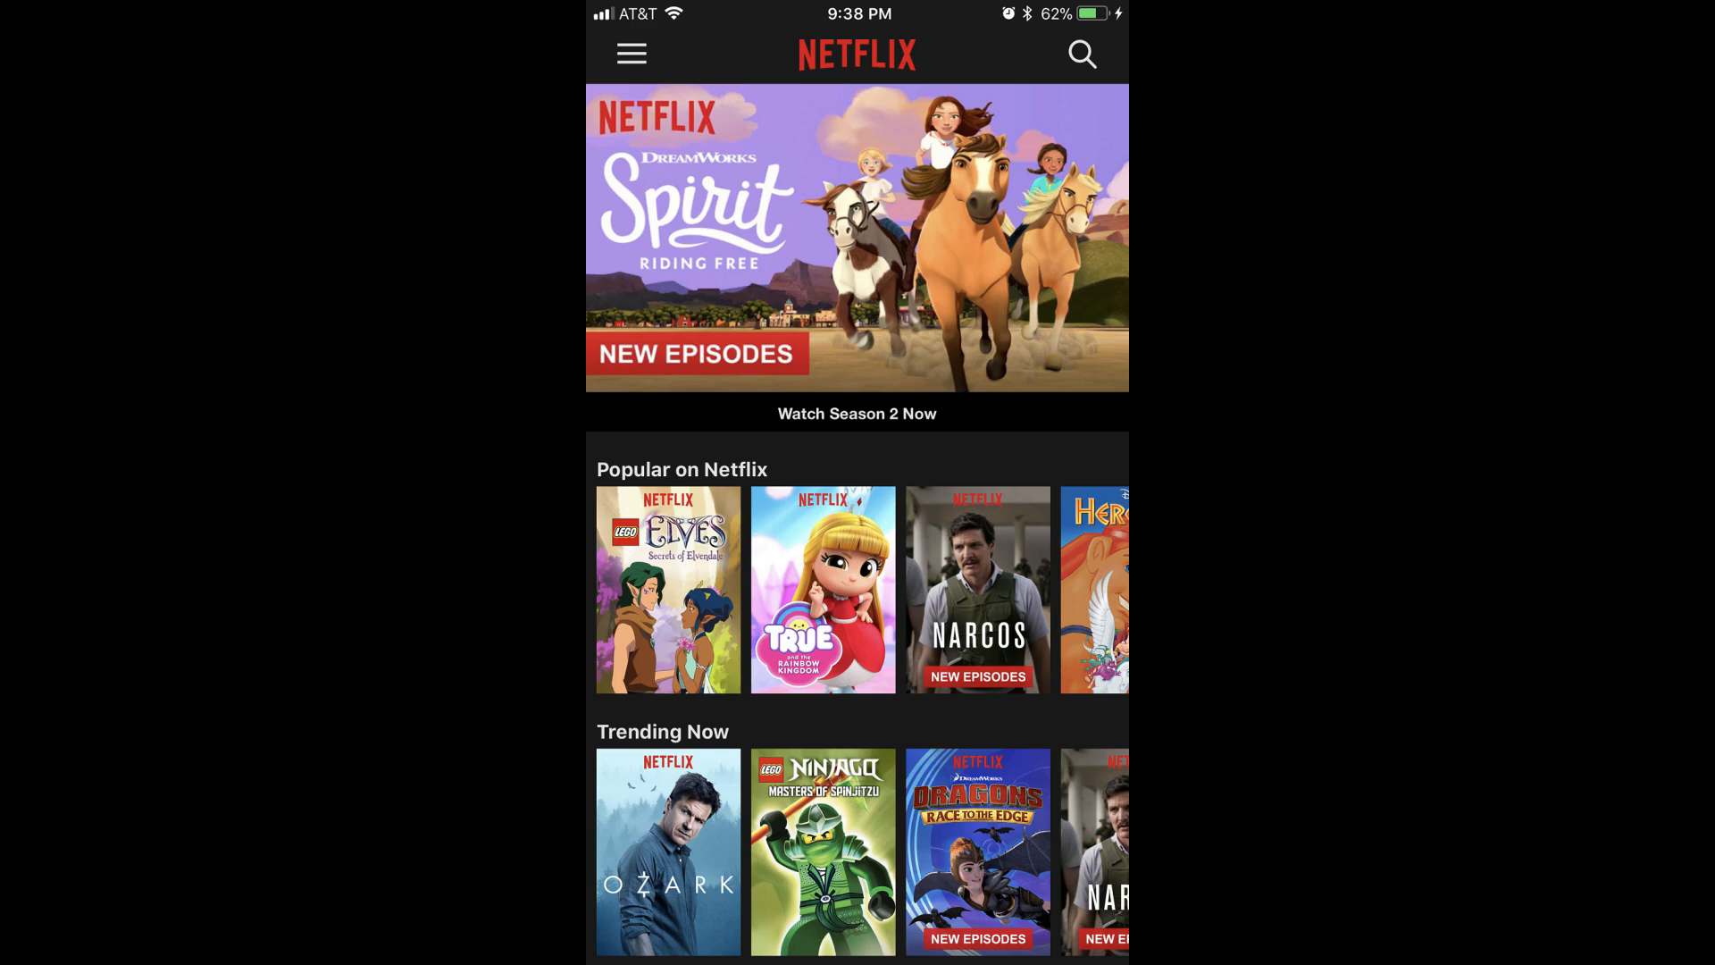
# - Open the Netflix home screen's side menu of genres and account options
pyautogui.click(632, 54)
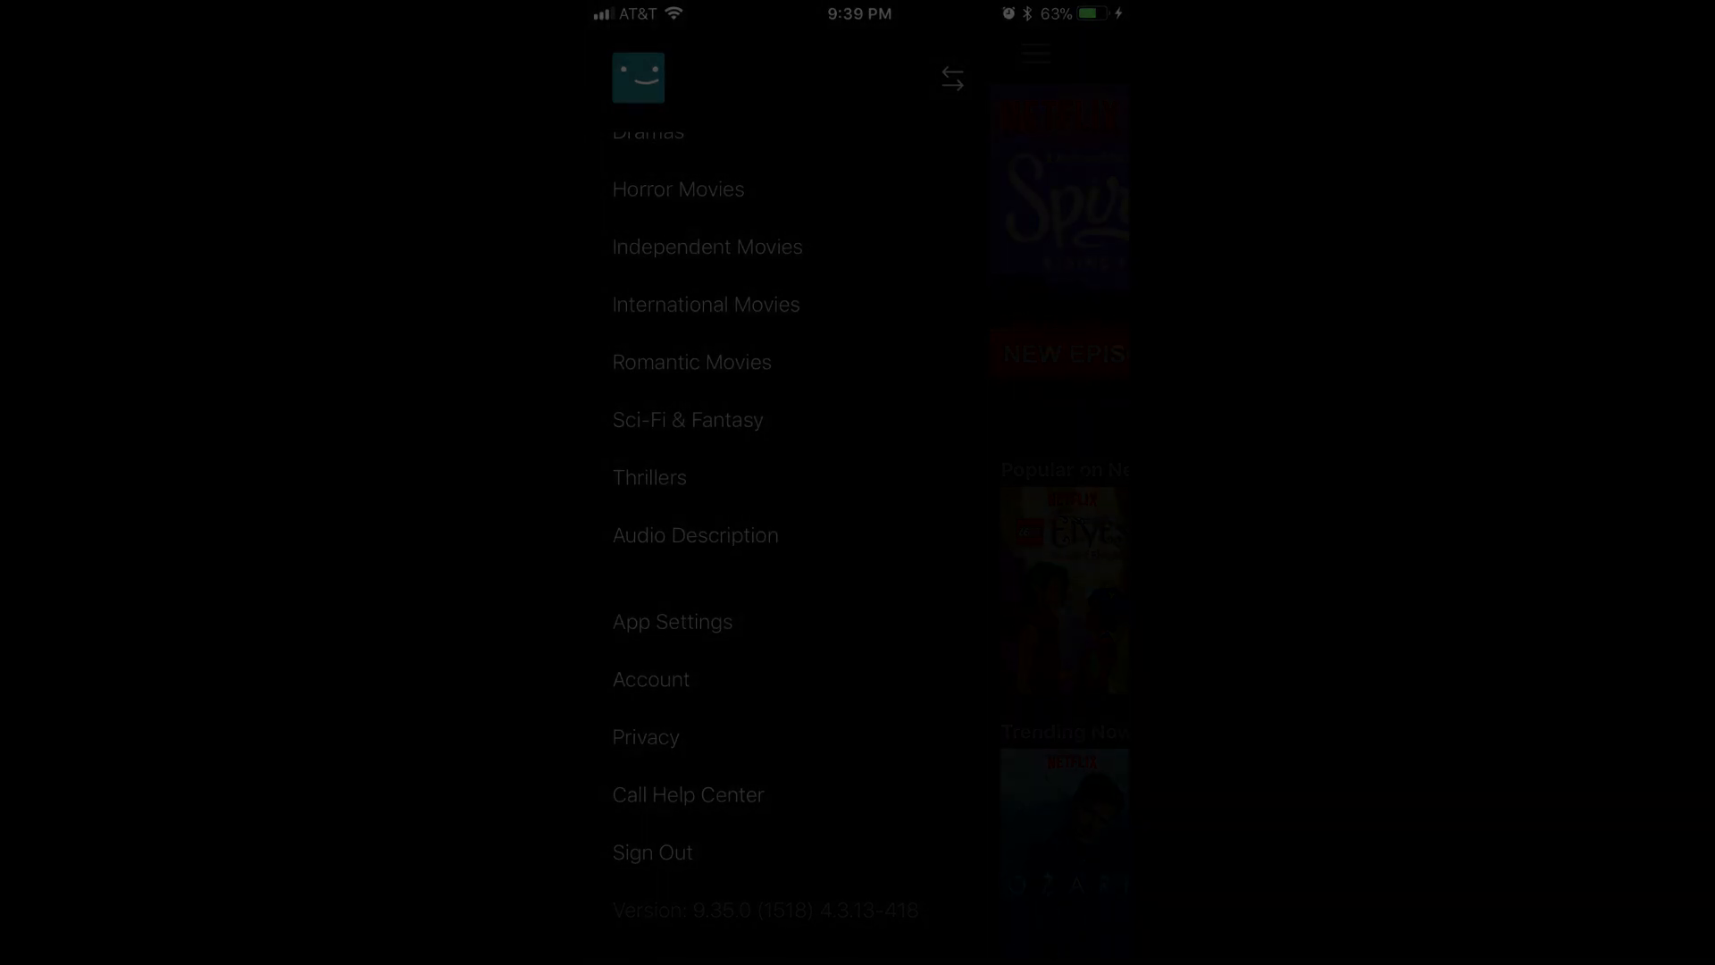
# - Choose Account from the side menu to load netflix.com's account page in Safari
pyautogui.click(650, 679)
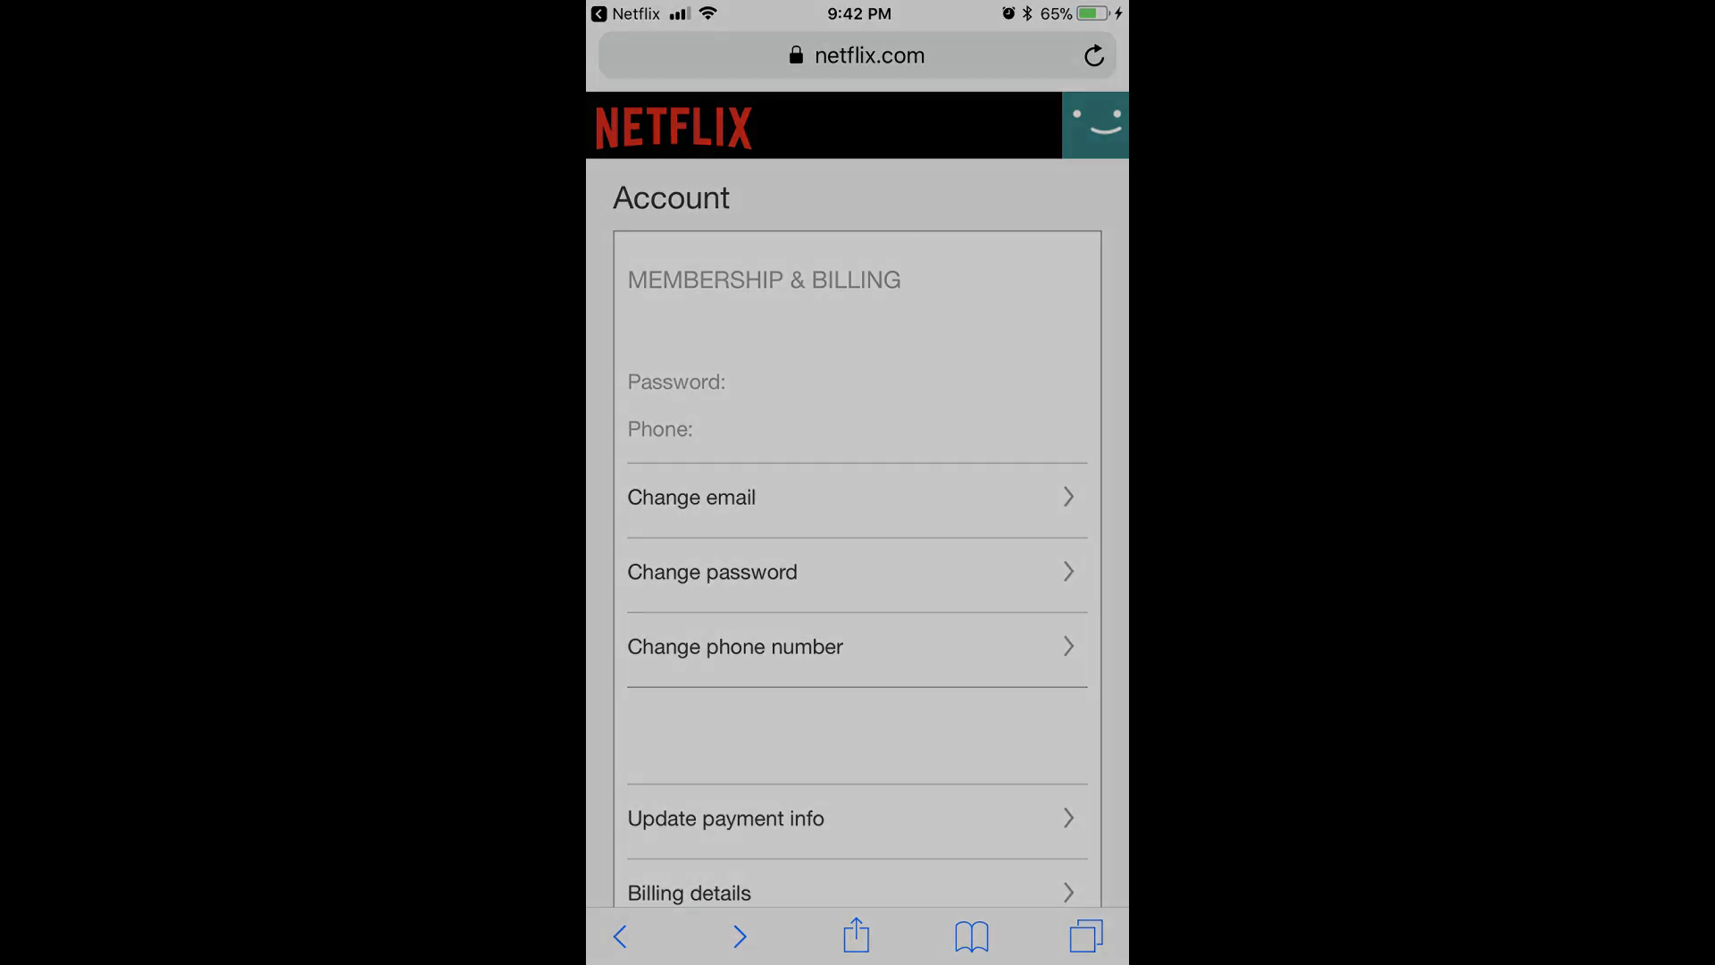
# - Open 'Change password' under Membership & Billing and save the new password
pyautogui.click(711, 571)
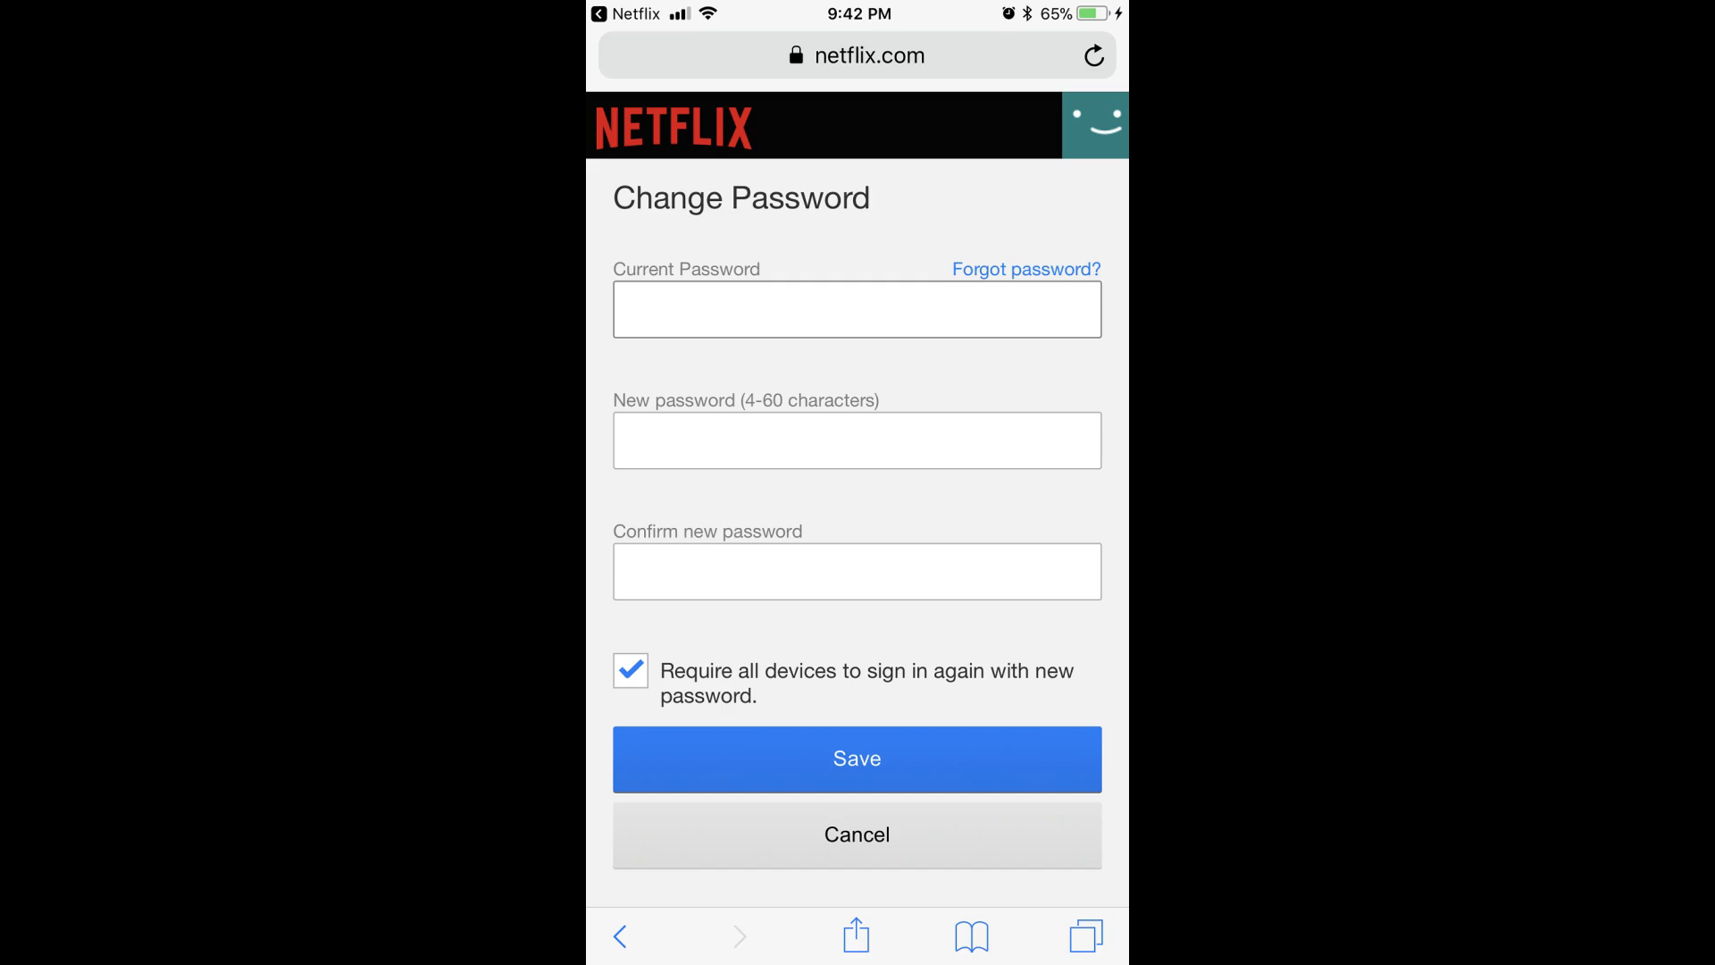
pyautogui.click(857, 759)
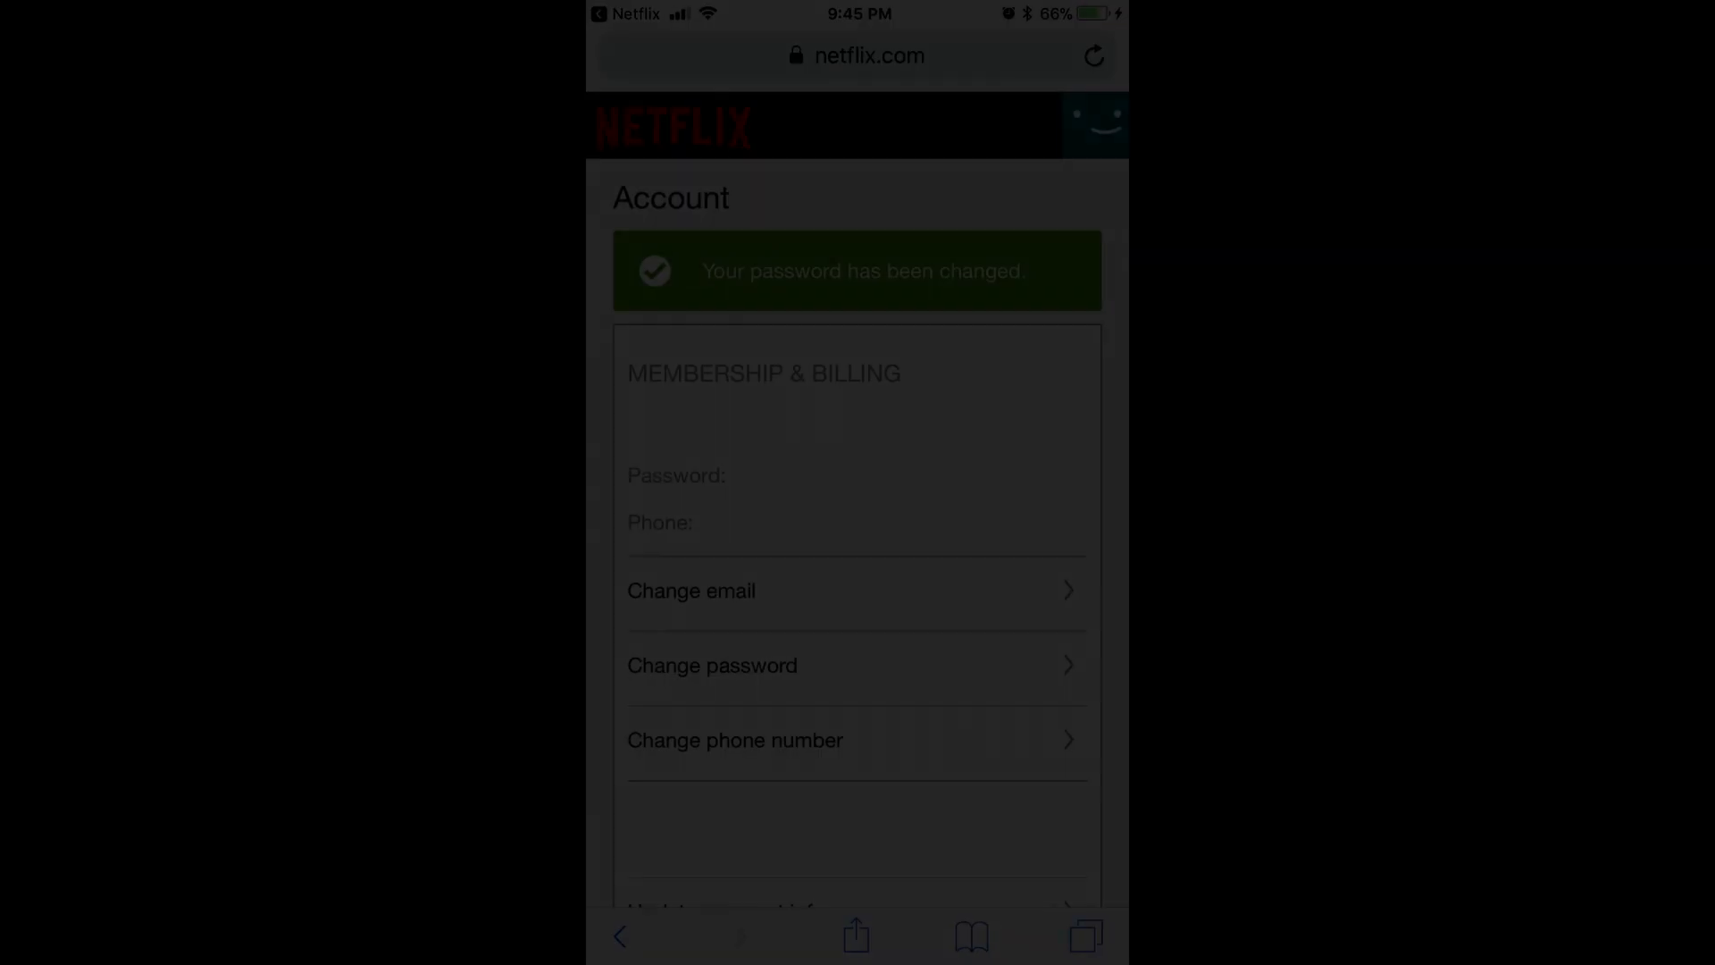